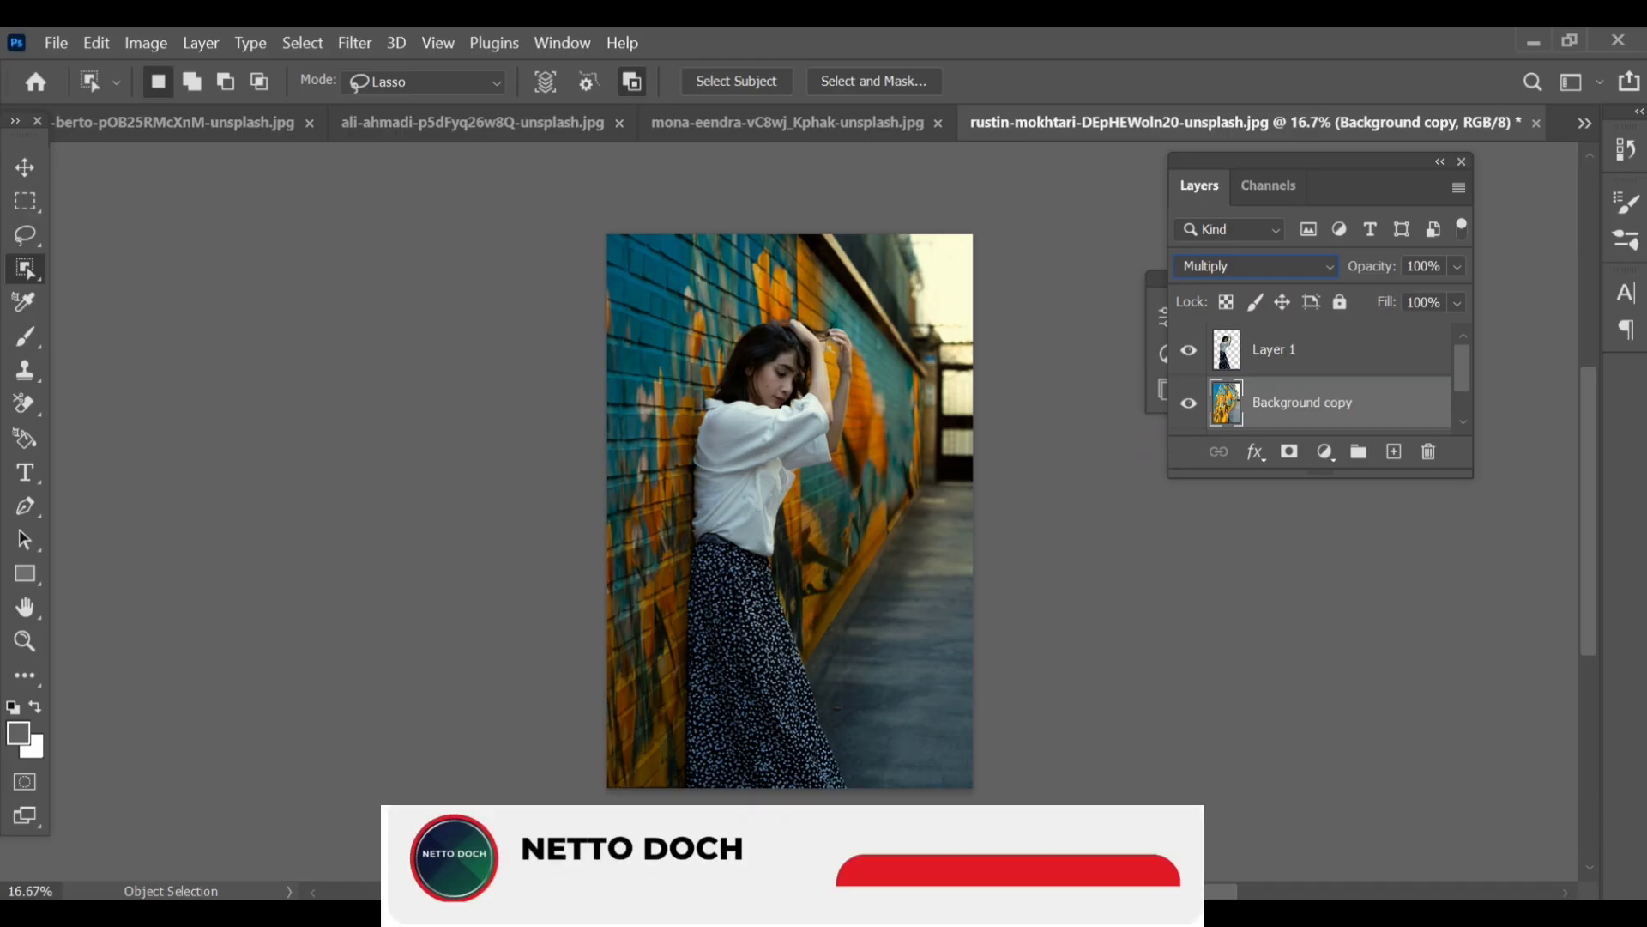
Select the woman and copy her onto her own layer with Ctrl+J
{"action": "left_click", "coordinate": [303, 43]}
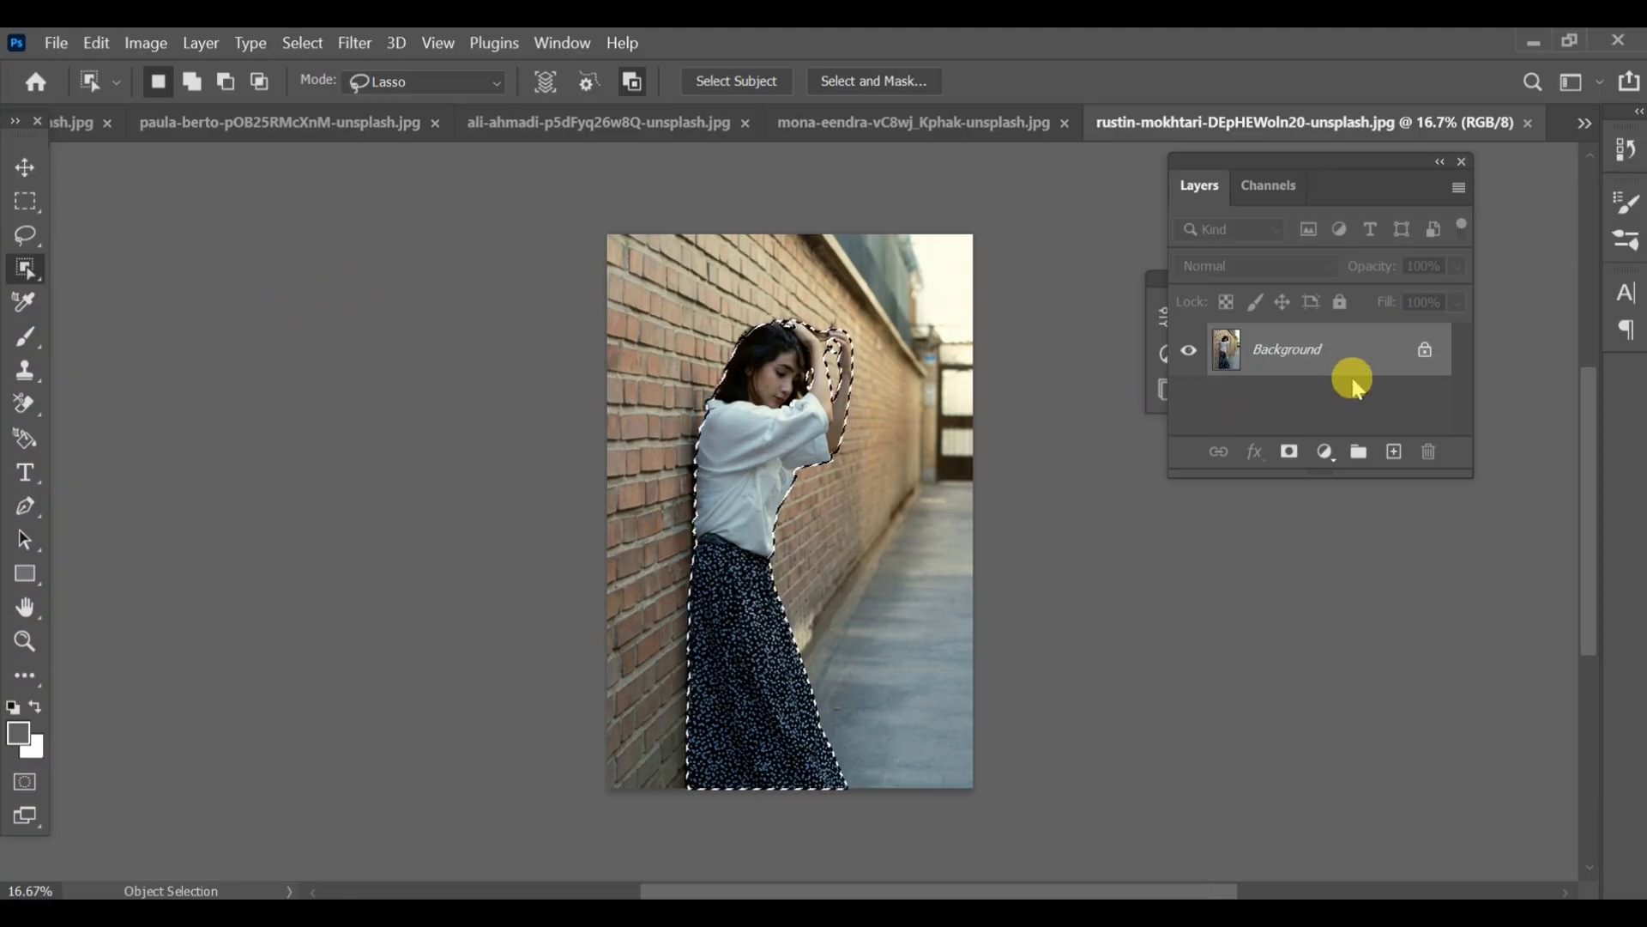
{"action": "key", "text": "ctrl+j"}
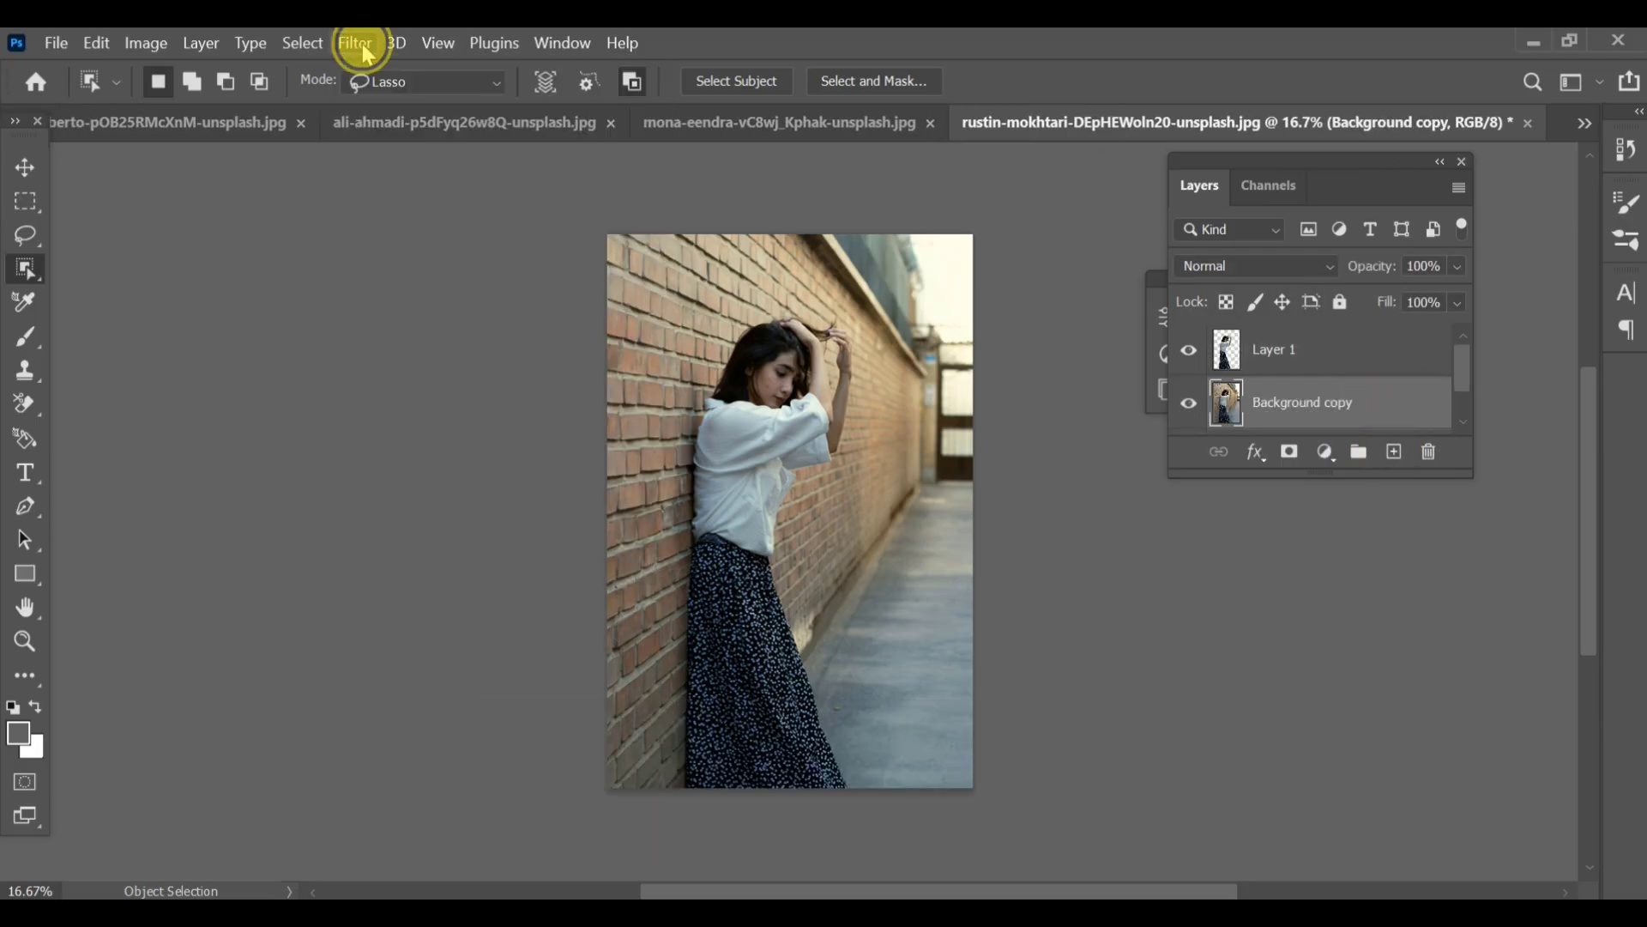
{"action": "mouse_move", "coordinate": [386, 294]}
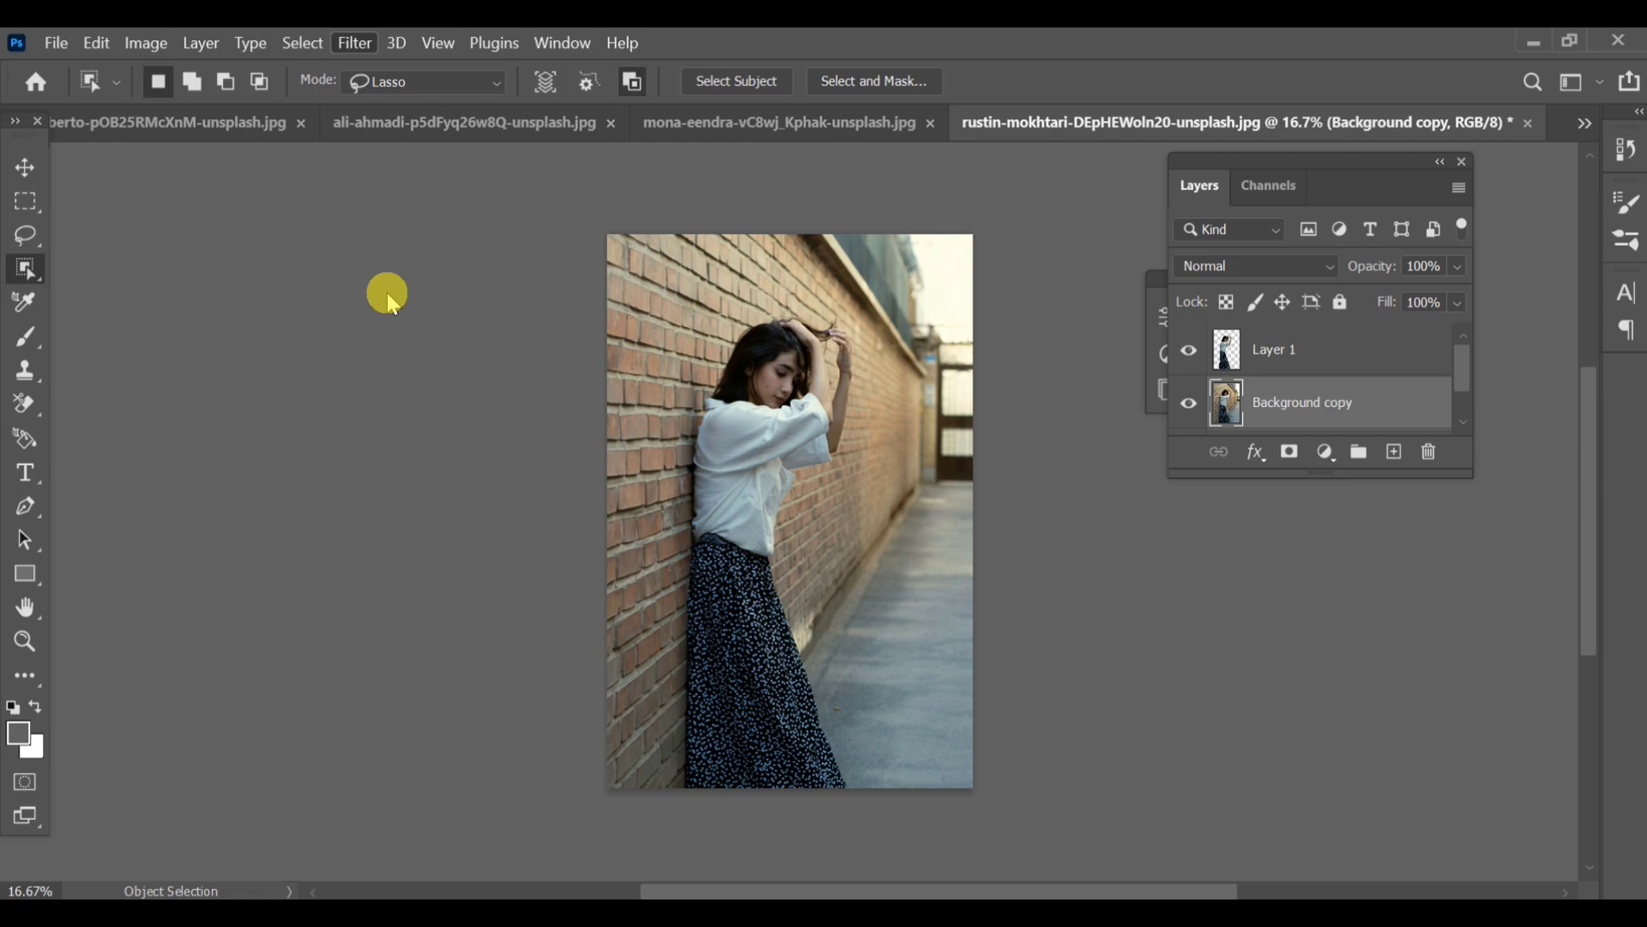
Define Vanishing Point perspective planes on the long brick wall and the nearer wall section
{"action": "left_click", "coordinate": [353, 43]}
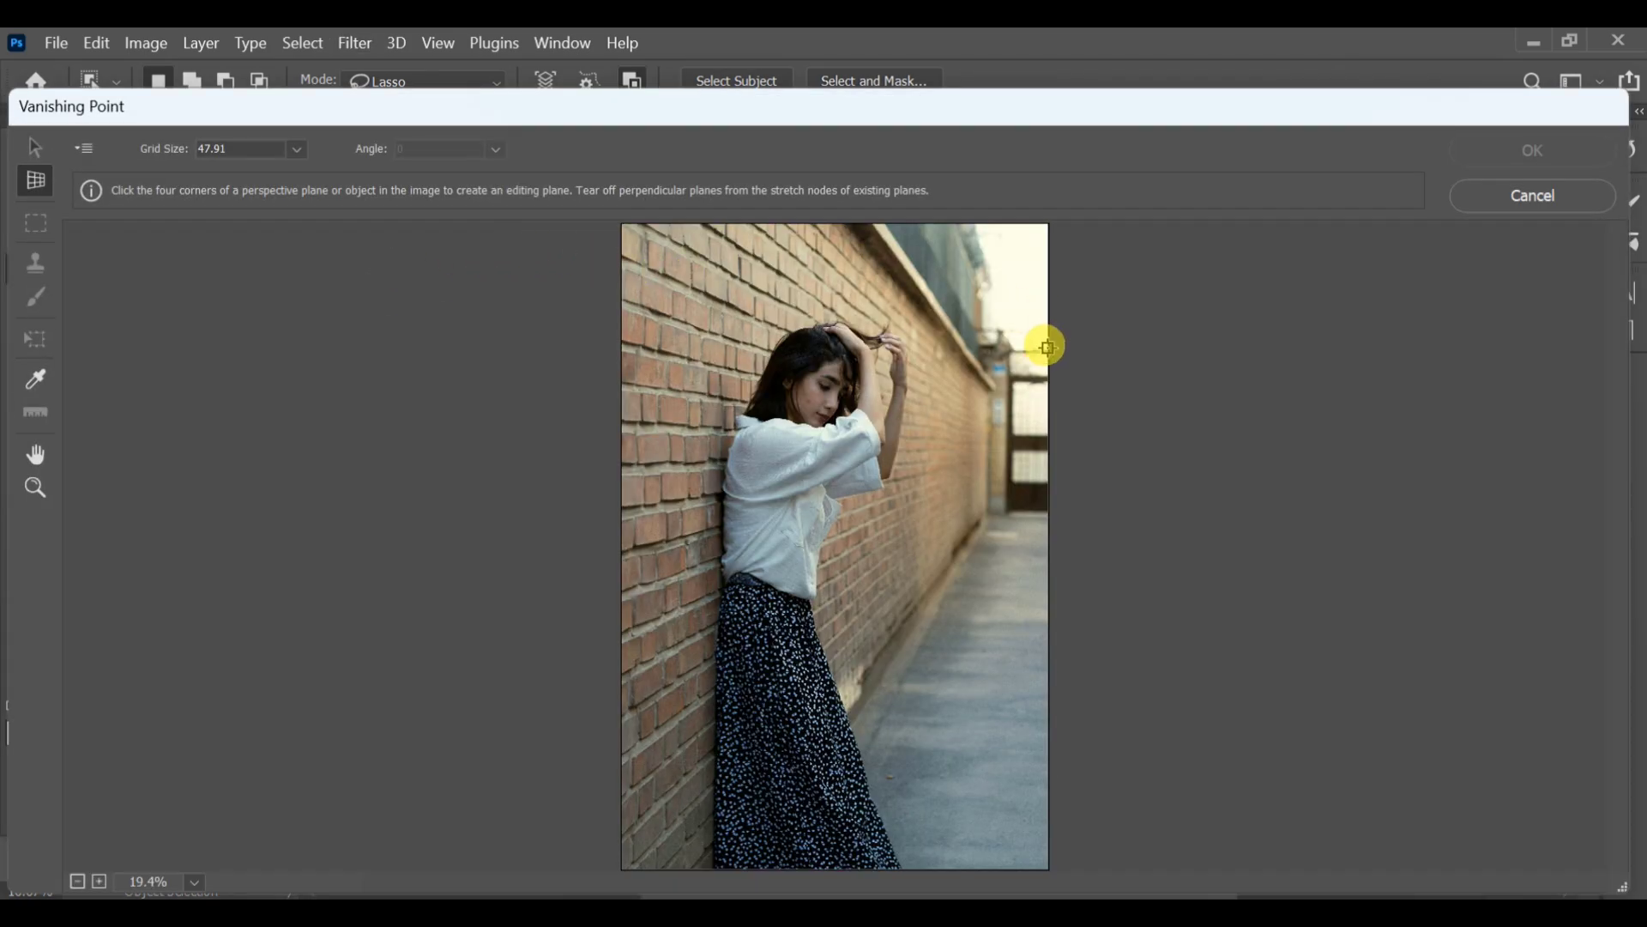
{"action": "left_click", "coordinate": [1045, 347]}
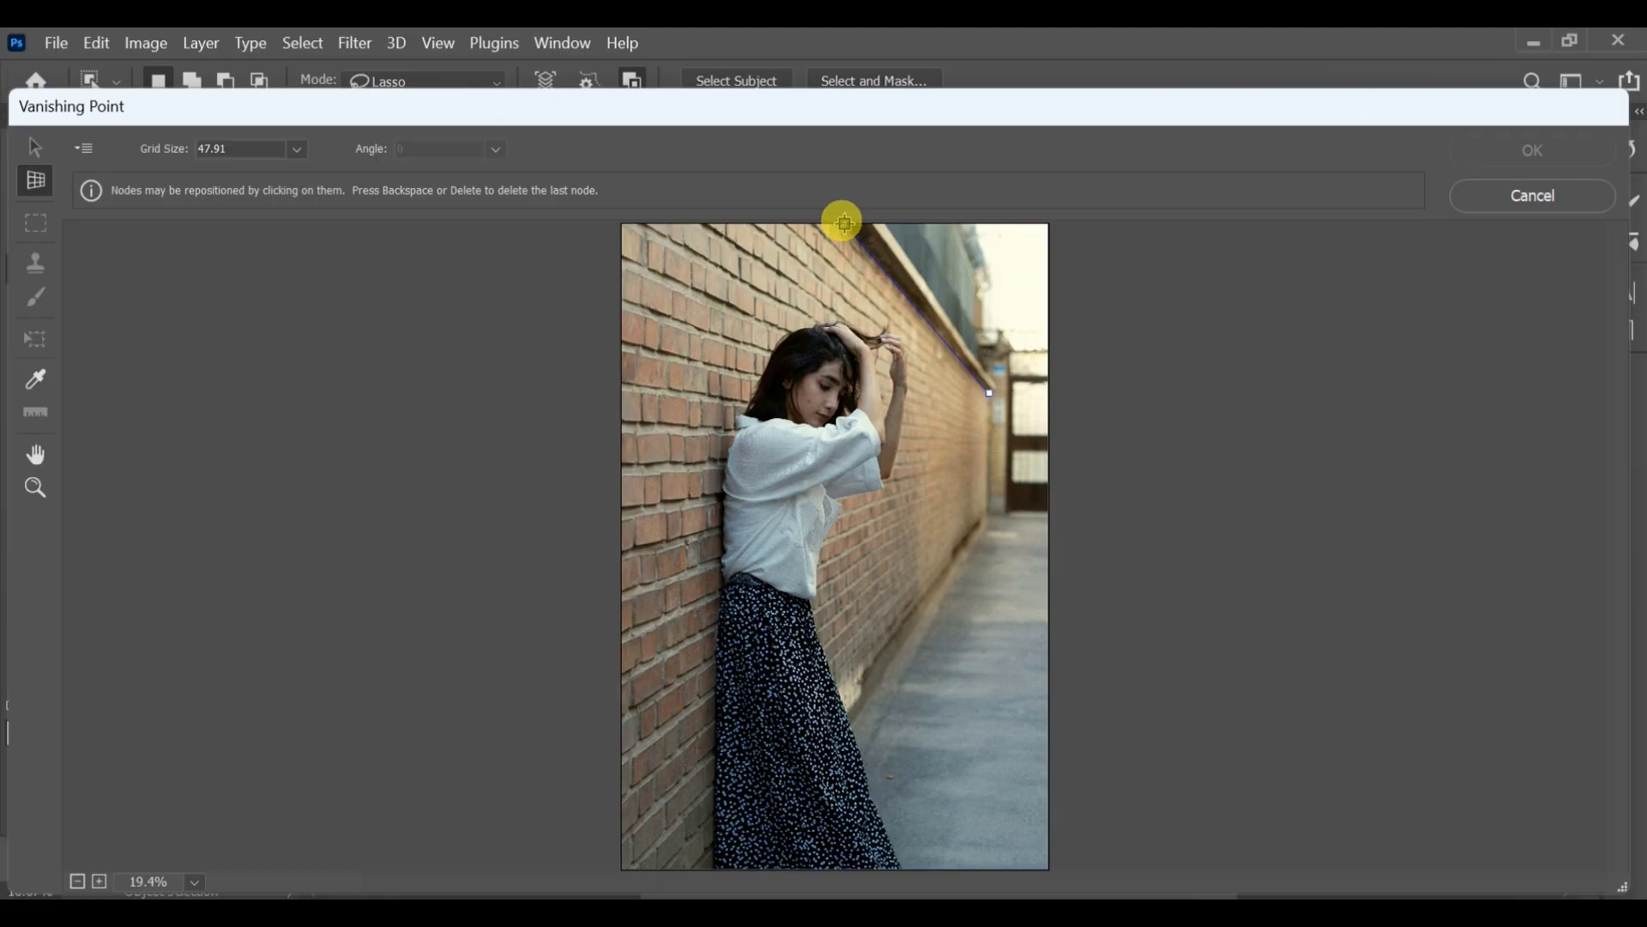
{"action": "mouse_move", "coordinate": [837, 220]}
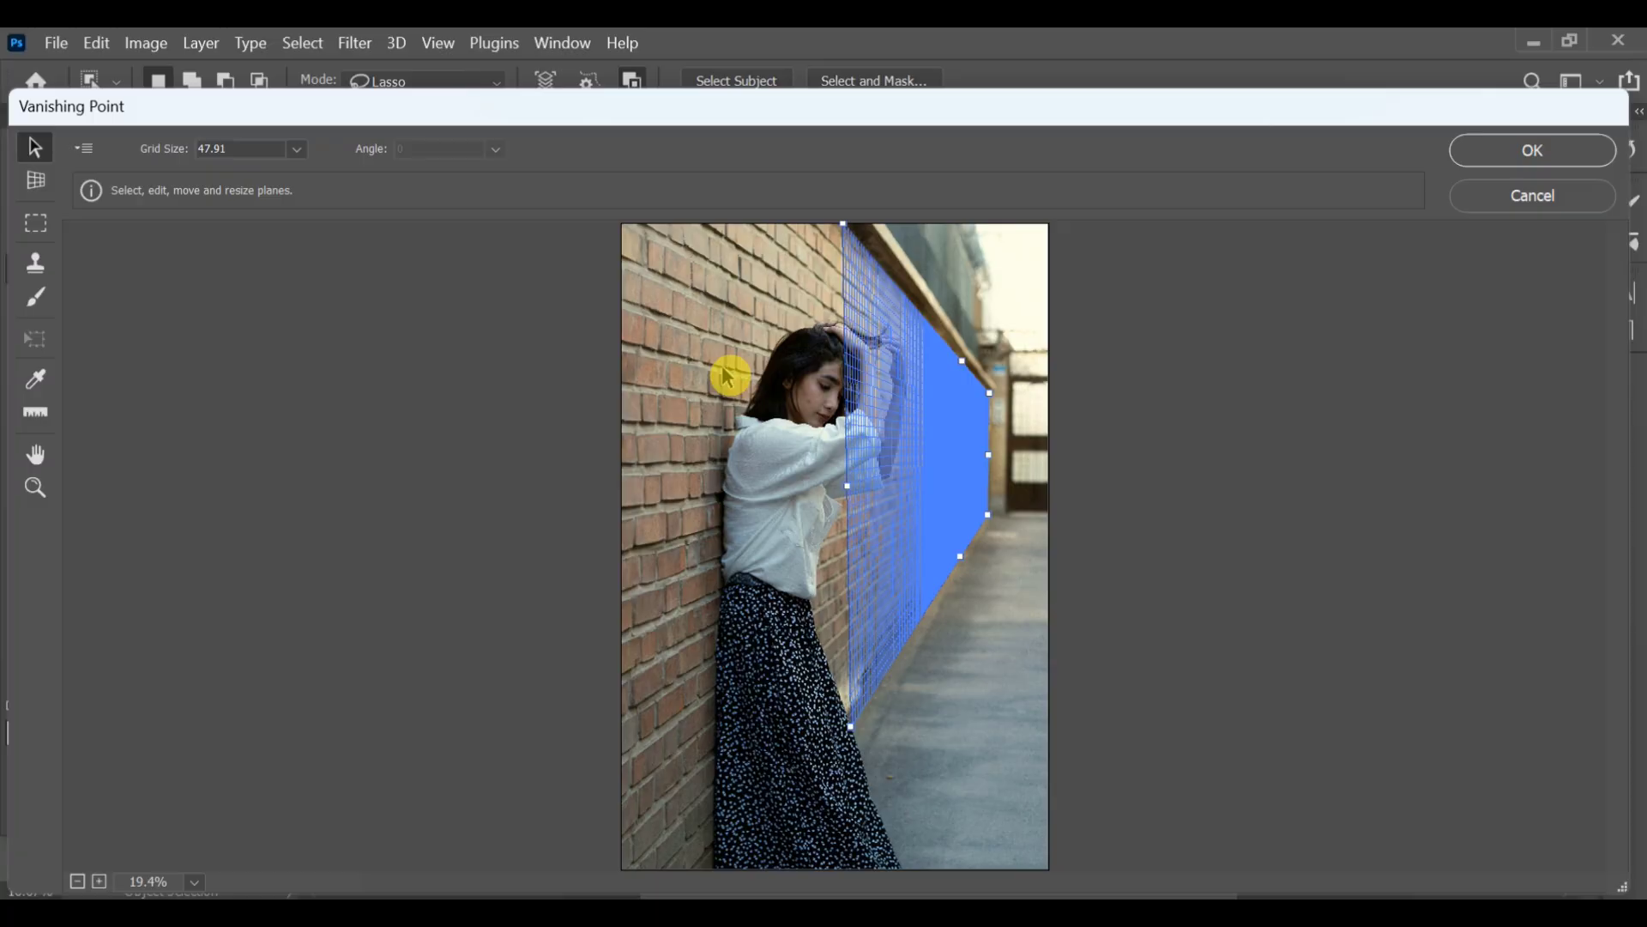
{"action": "left_click", "coordinate": [34, 181]}
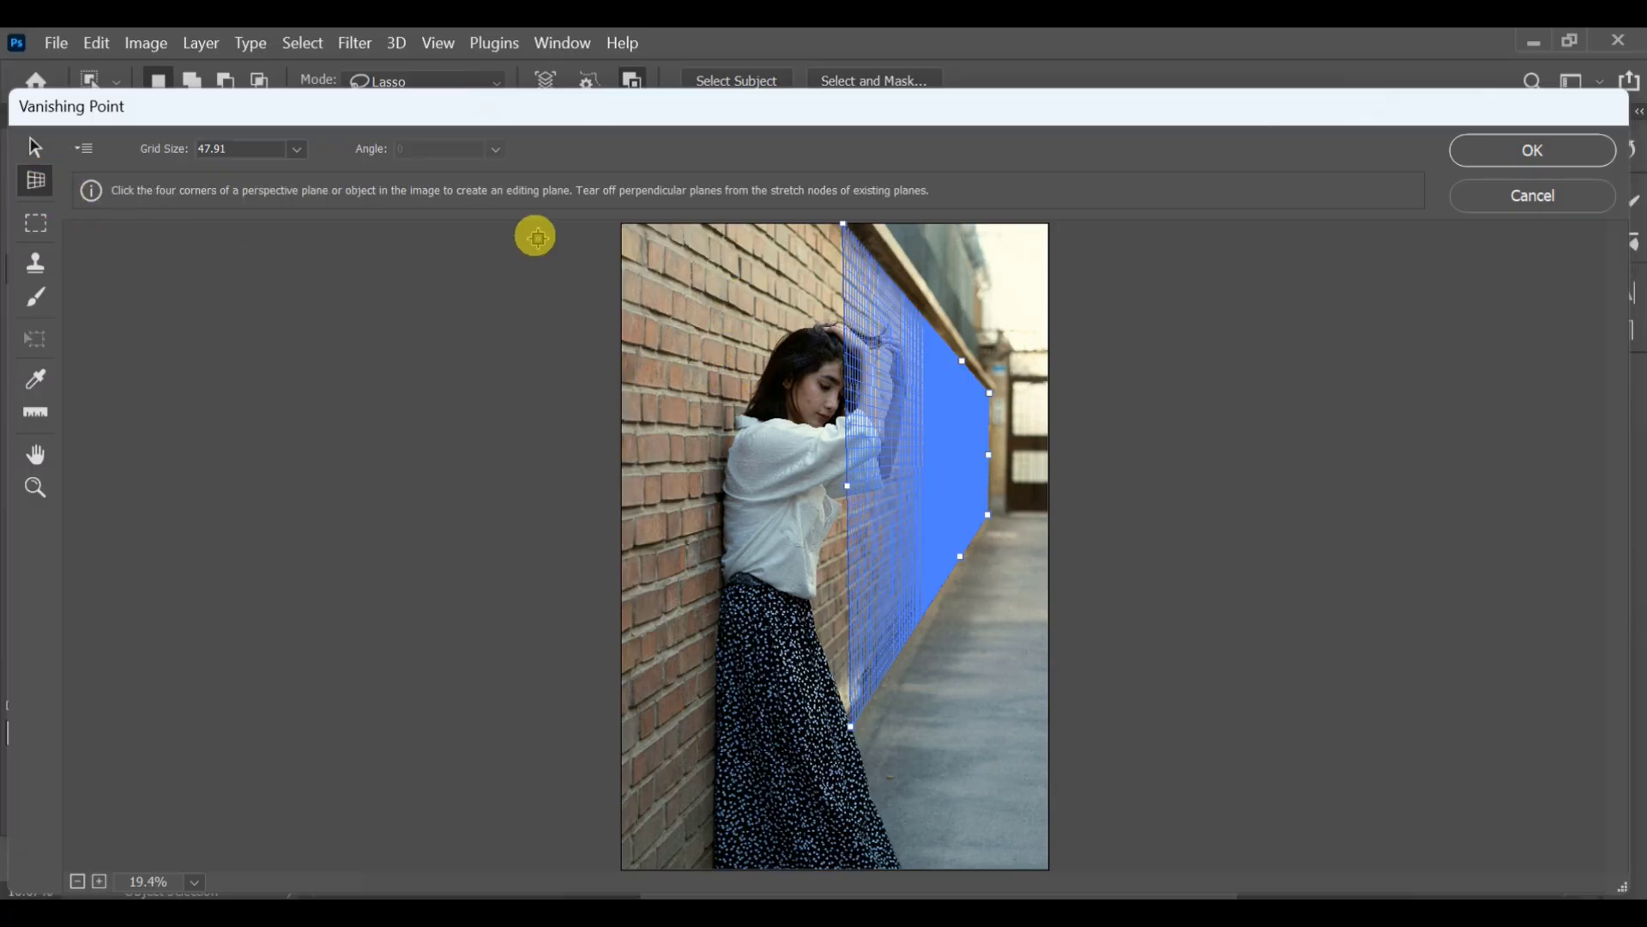
{"action": "mouse_move", "coordinate": [614, 219]}
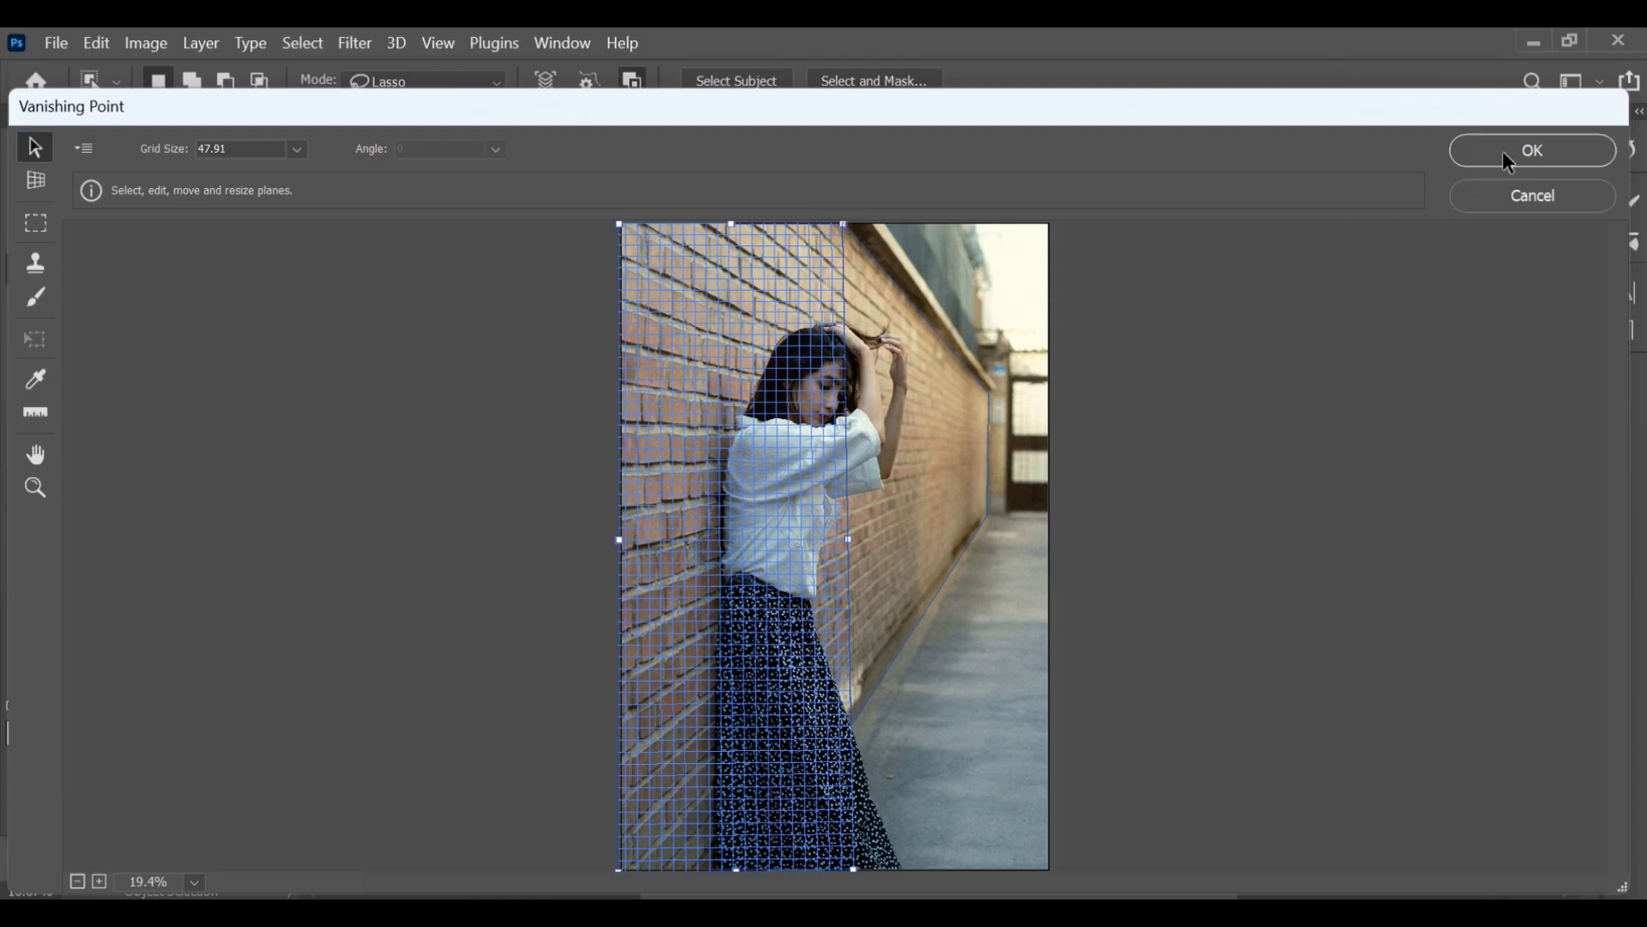
{"action": "left_click", "coordinate": [1529, 150]}
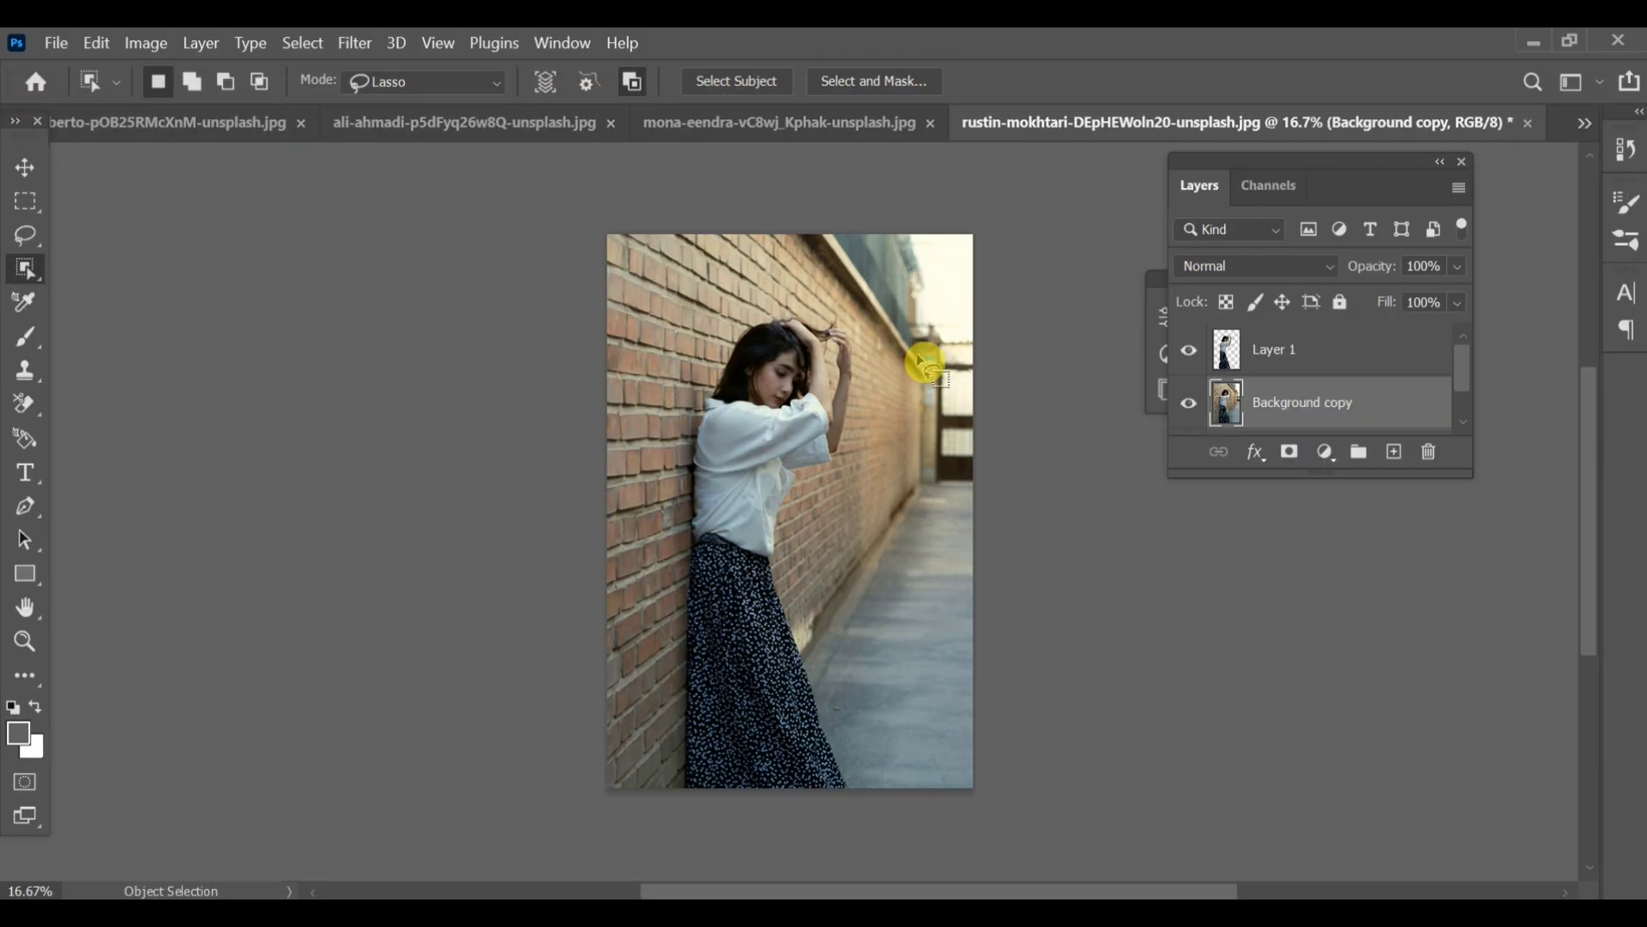
Select and copy the entire orange poppy photo, then return to the brick wall document
{"action": "left_click", "coordinate": [1271, 121]}
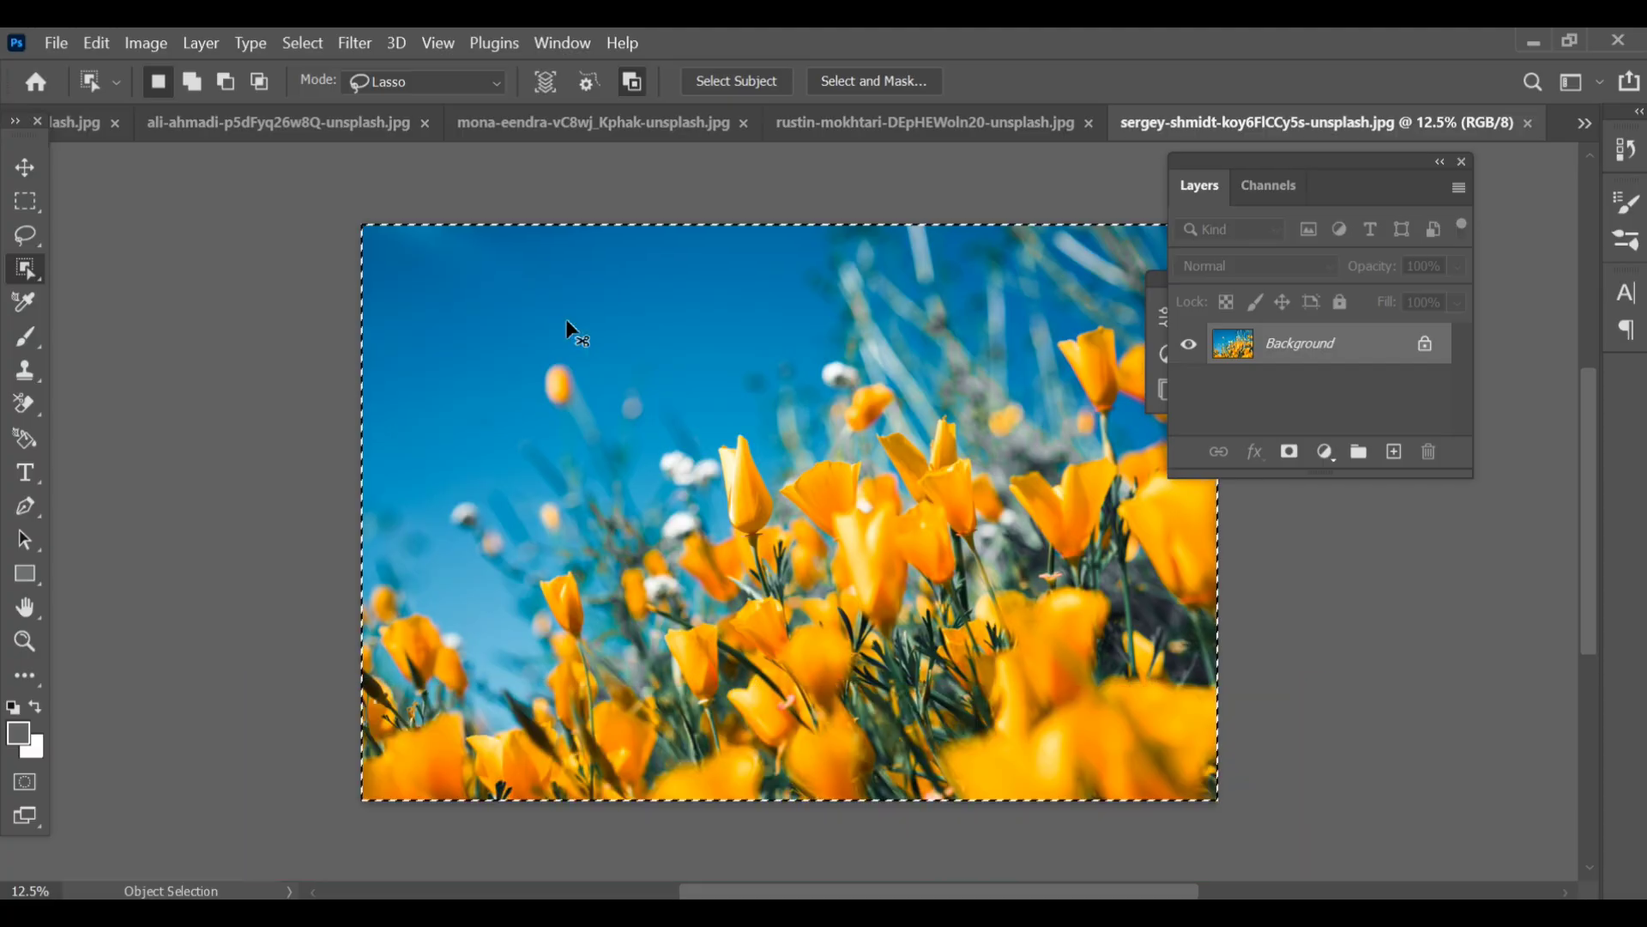
{"action": "left_click", "coordinate": [925, 122]}
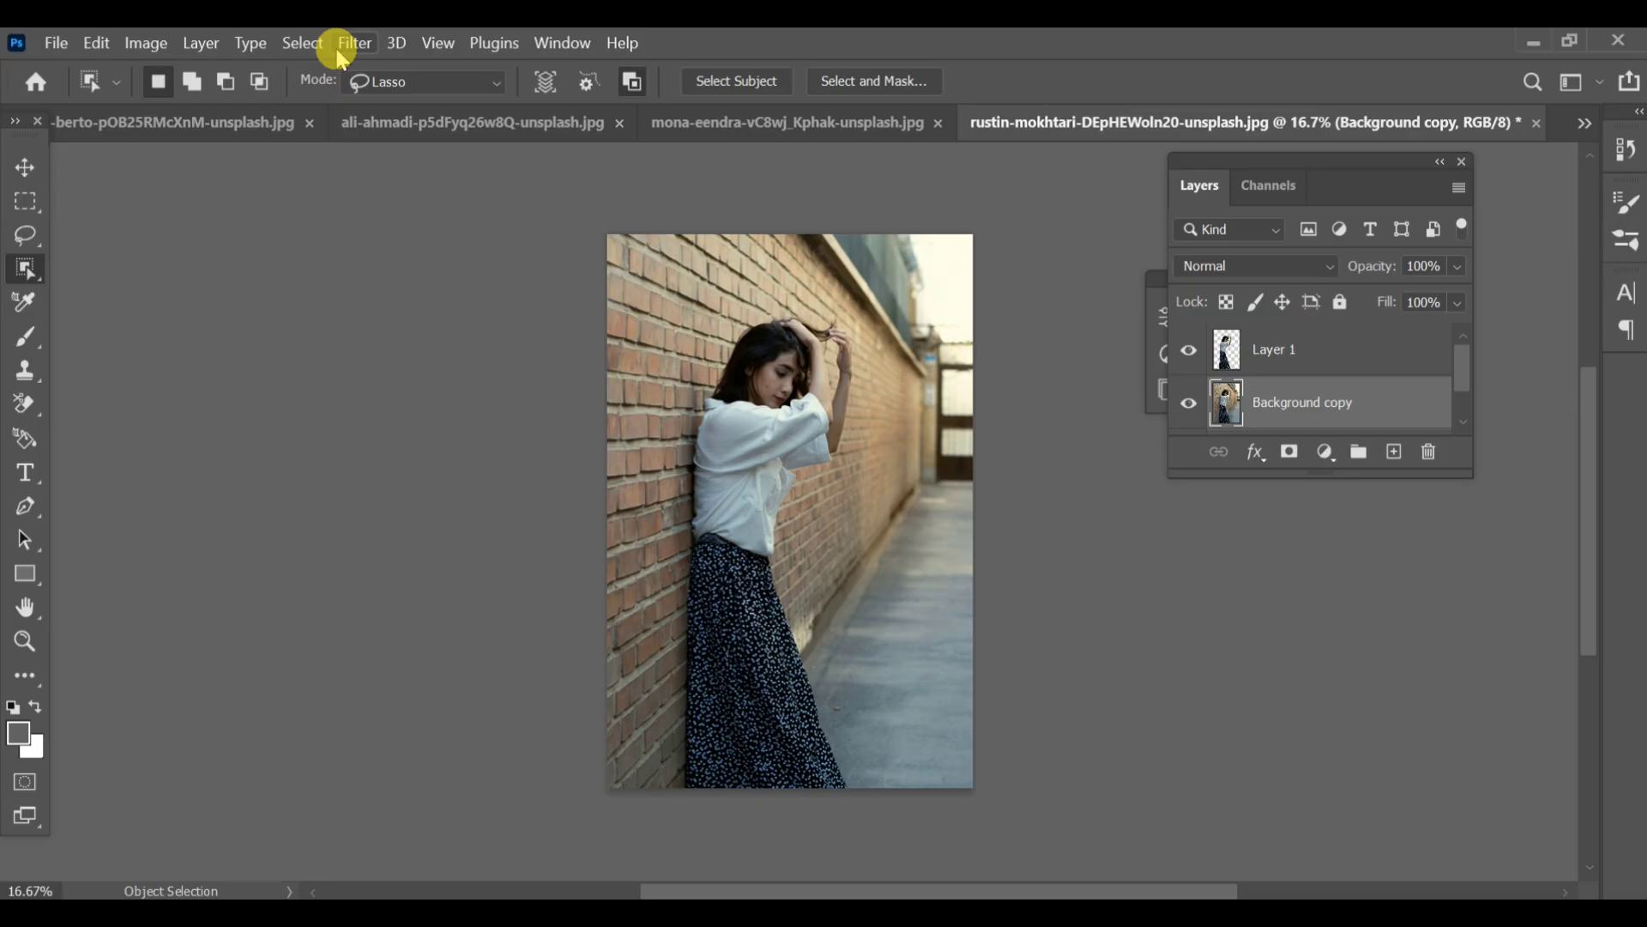
Paste the poppy photo into Vanishing Point, scaling it over both wall planes
{"action": "left_click", "coordinate": [353, 43]}
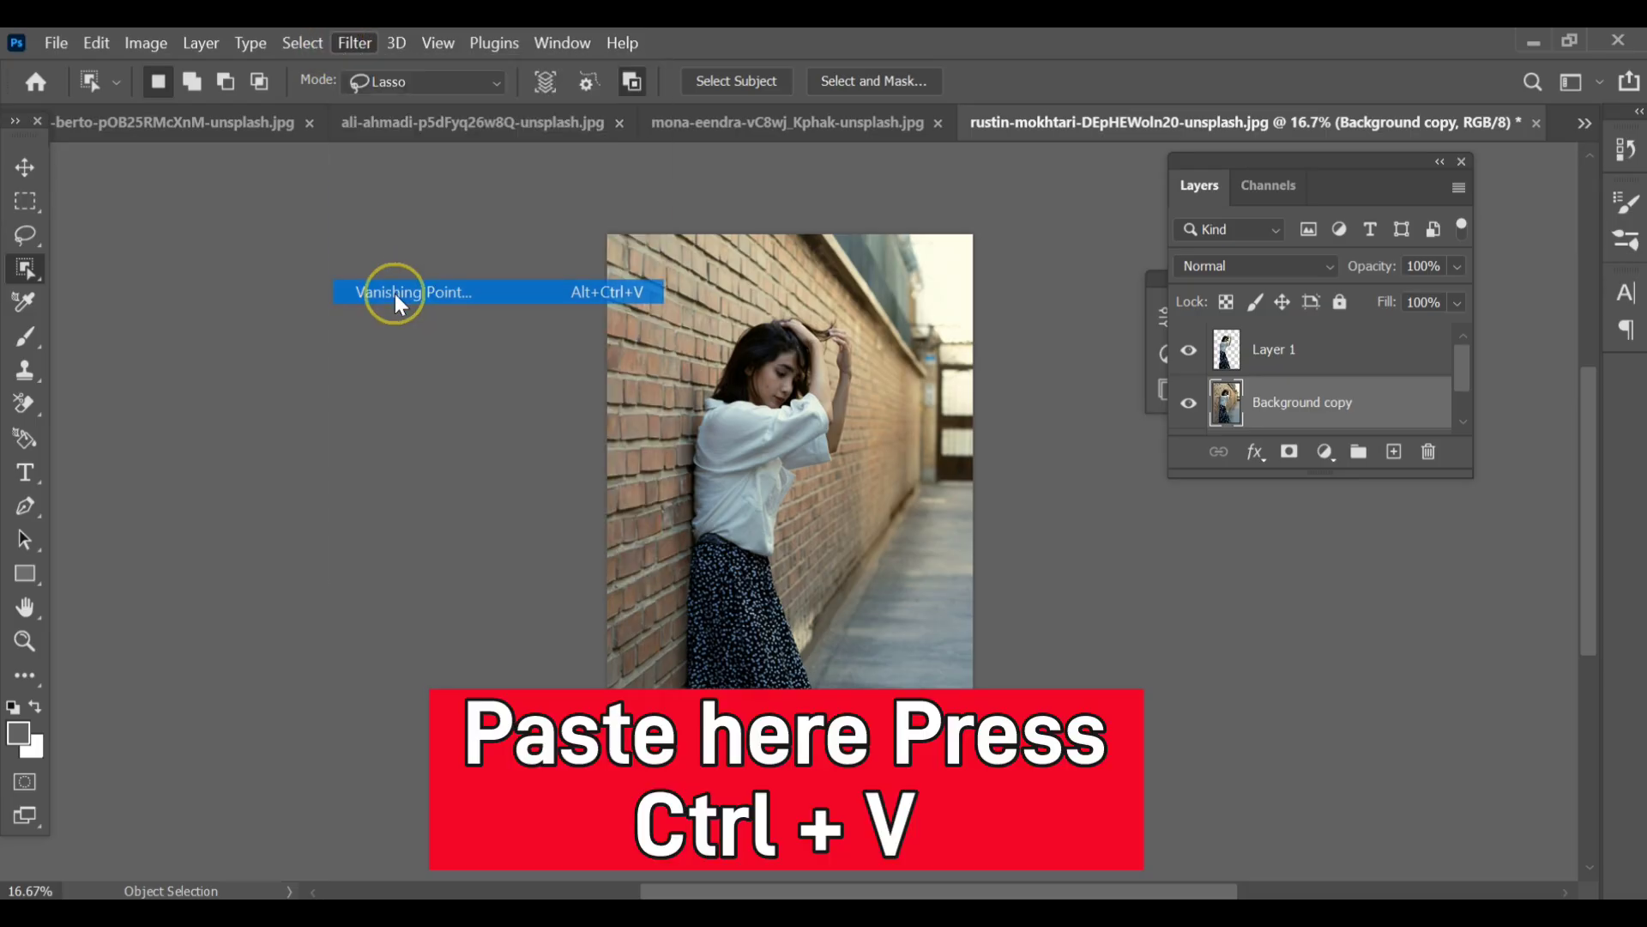
{"action": "left_click", "coordinate": [413, 291]}
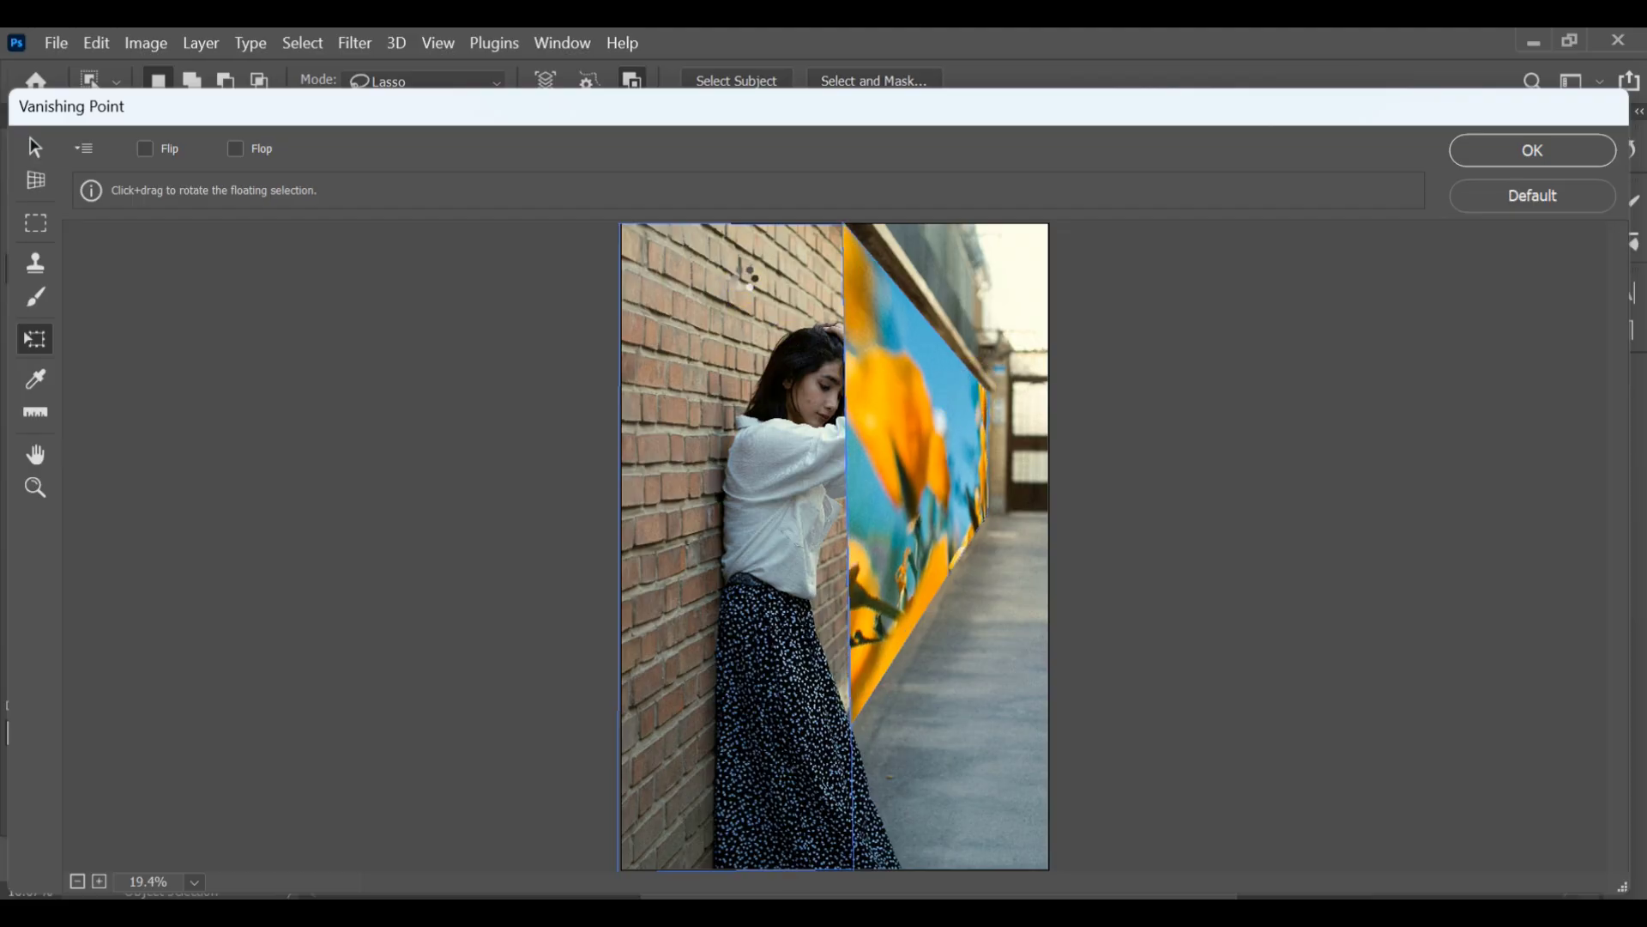
{"action": "key", "text": "ctrl+v"}
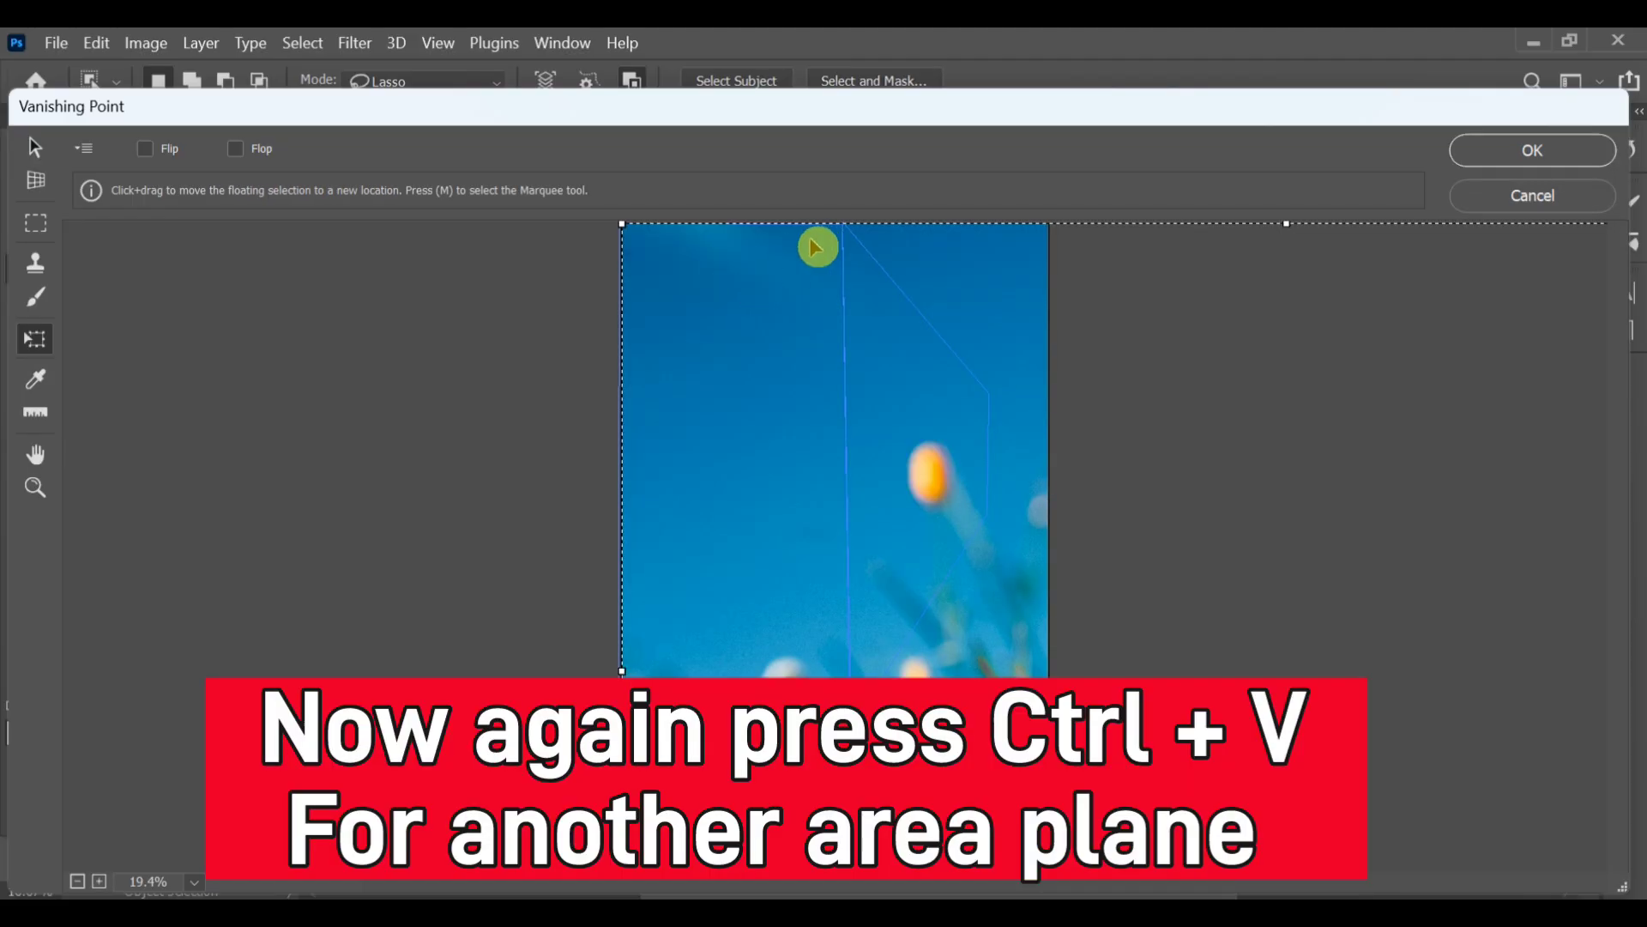
{"action": "mouse_move", "coordinate": [686, 284]}
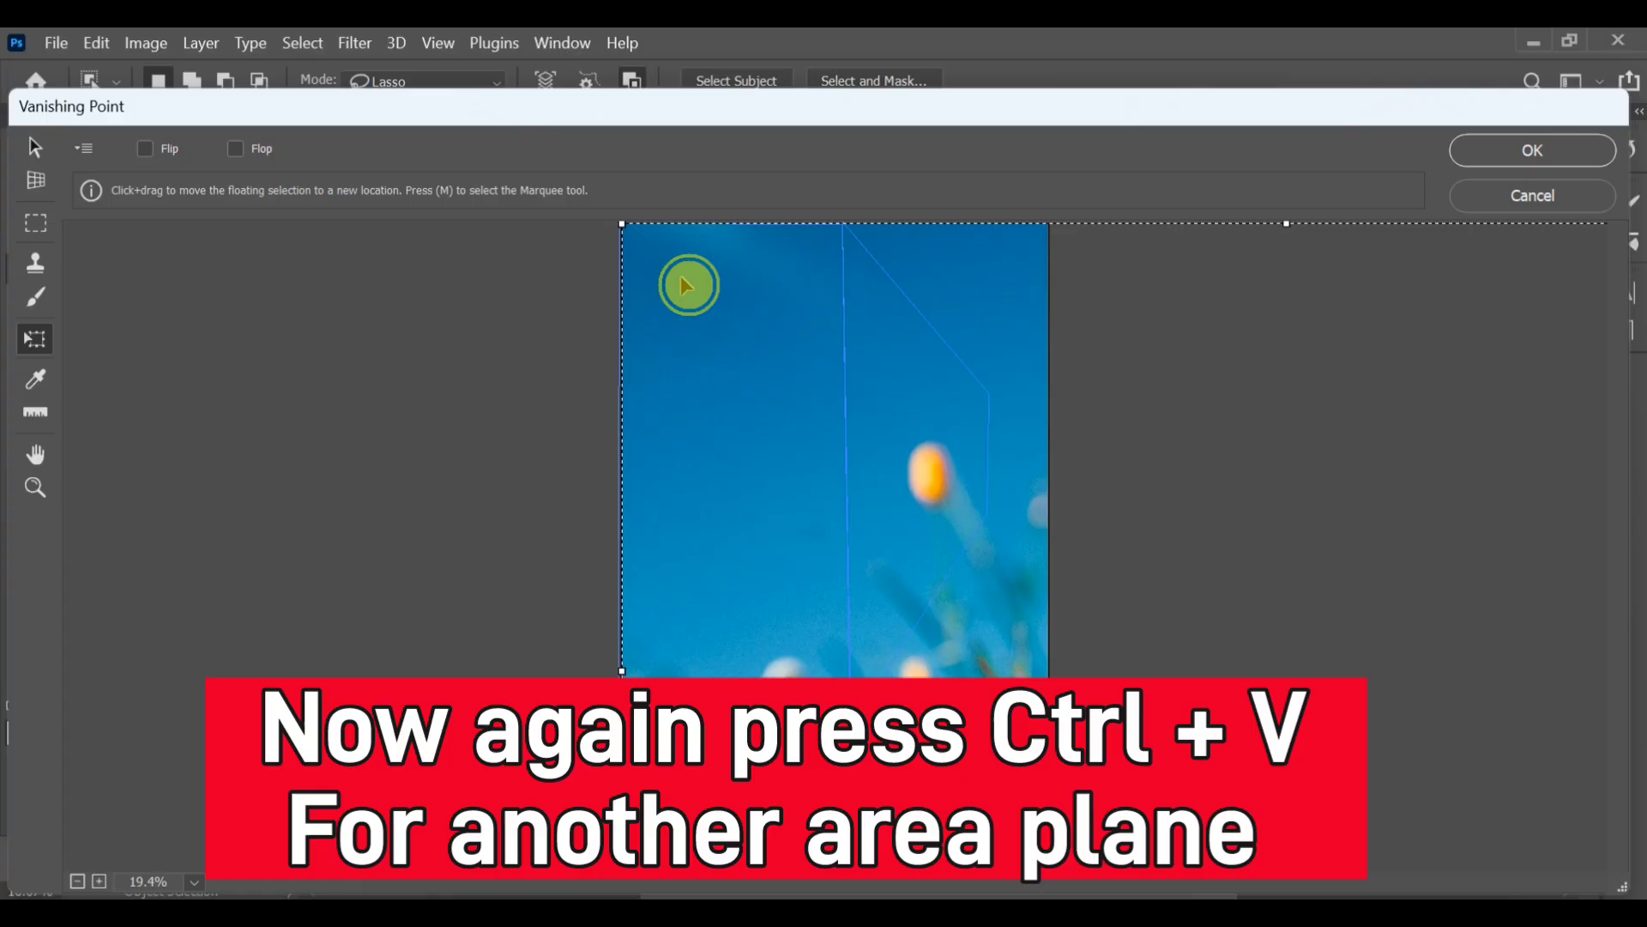
{"action": "key", "text": "ctrl+v"}
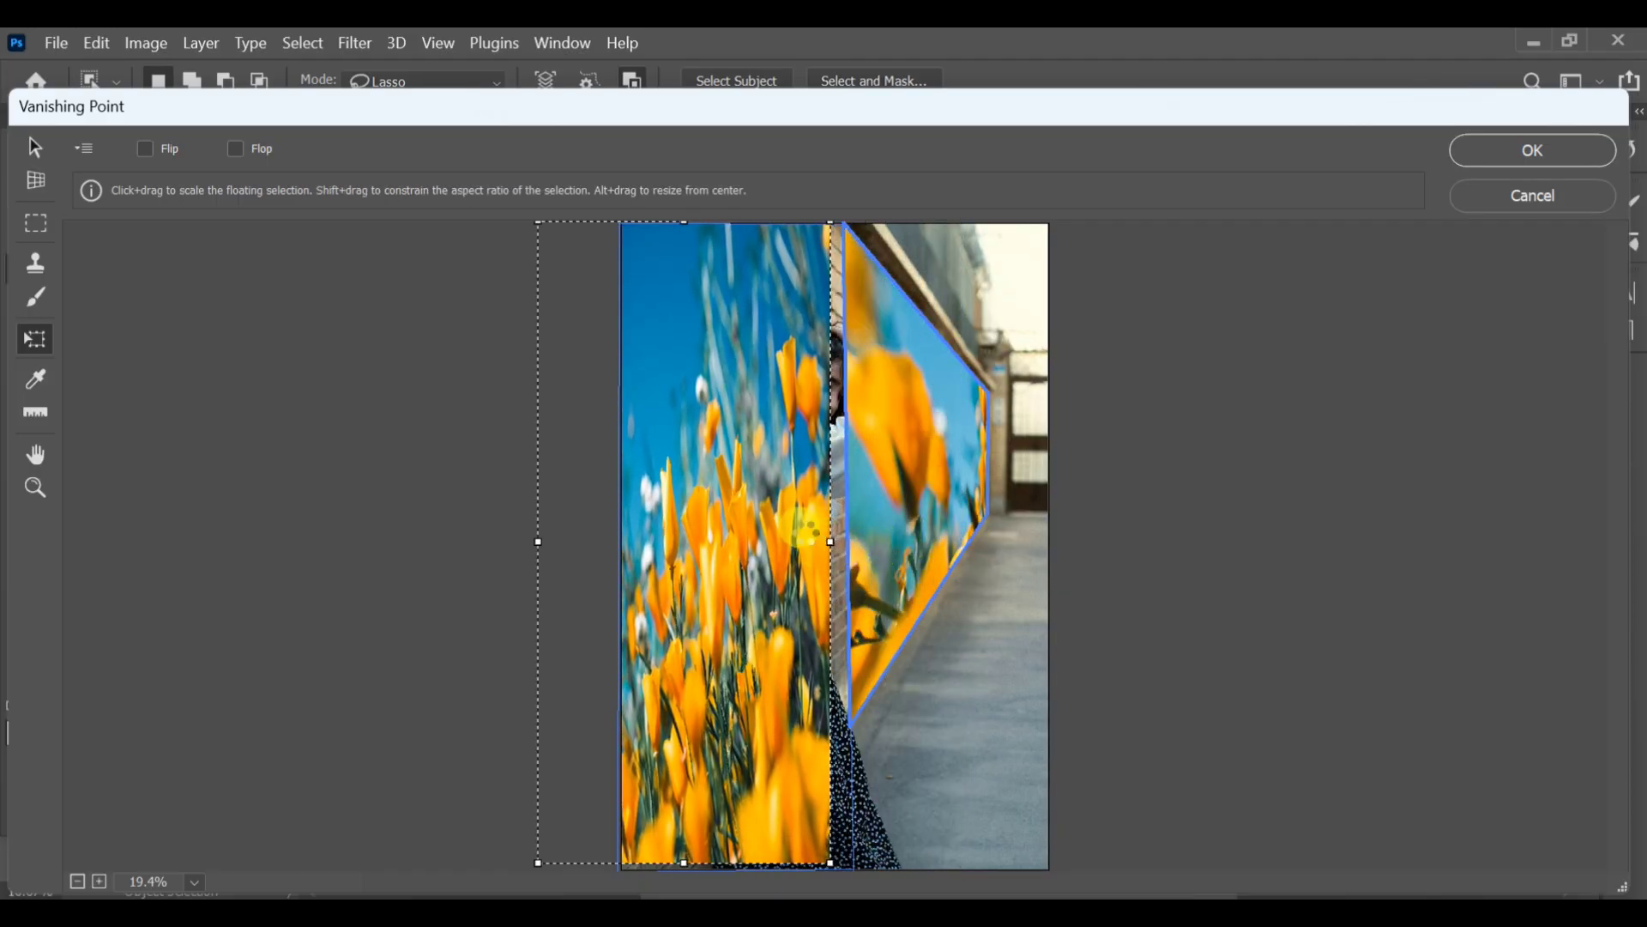
{"action": "mouse_move", "coordinate": [820, 519]}
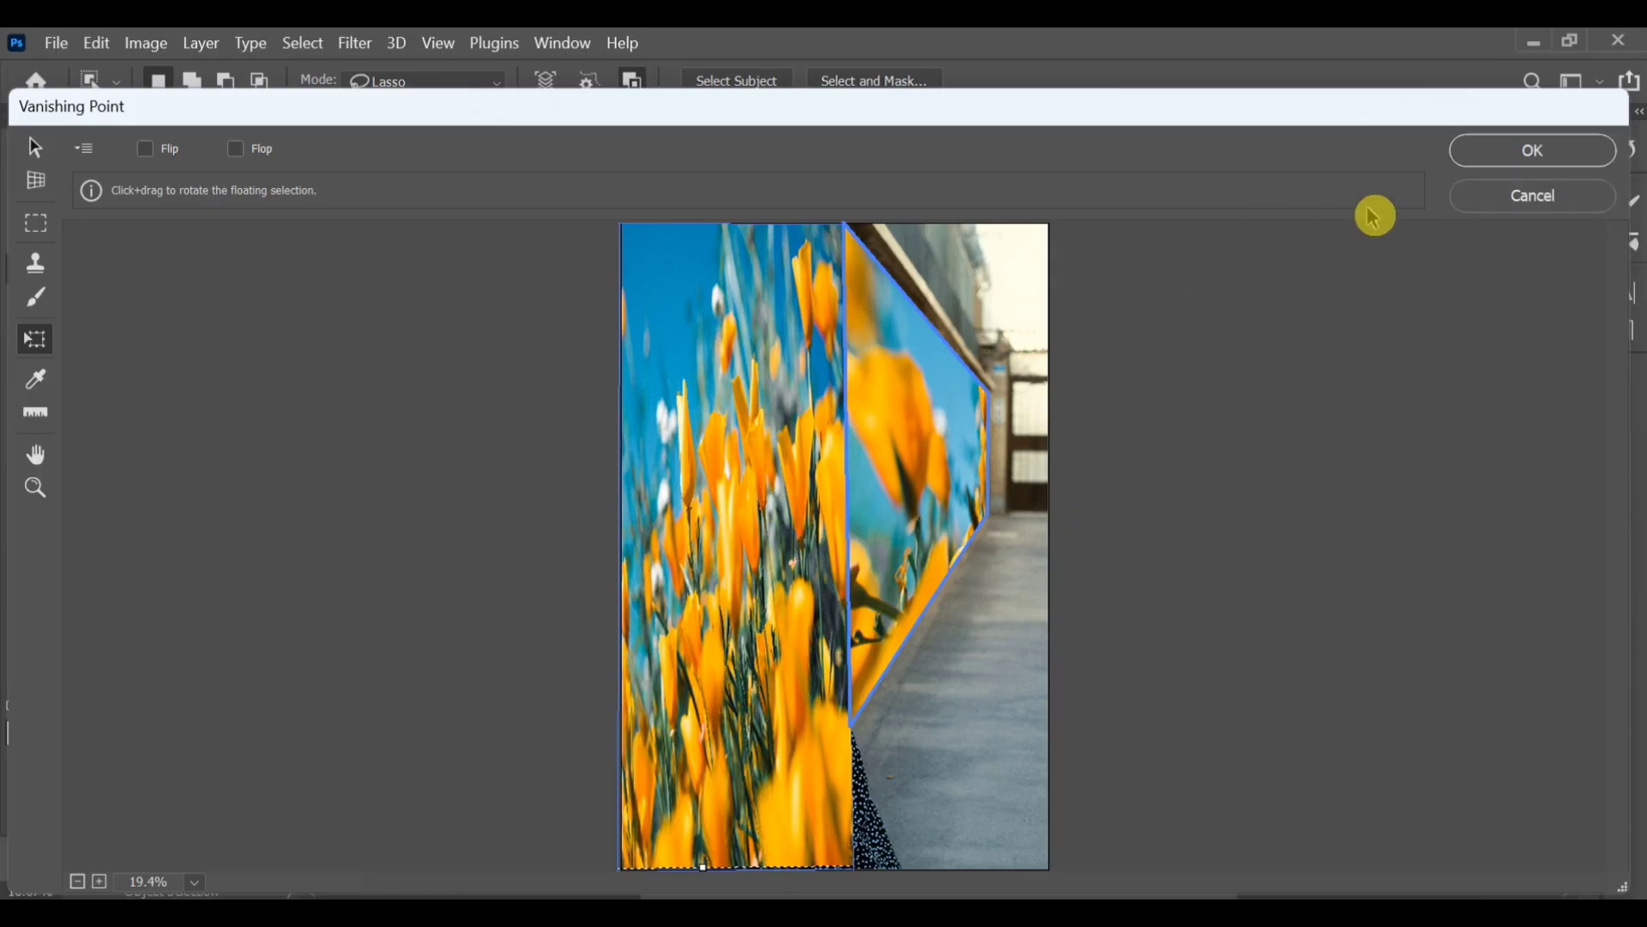
{"action": "left_click", "coordinate": [1530, 150]}
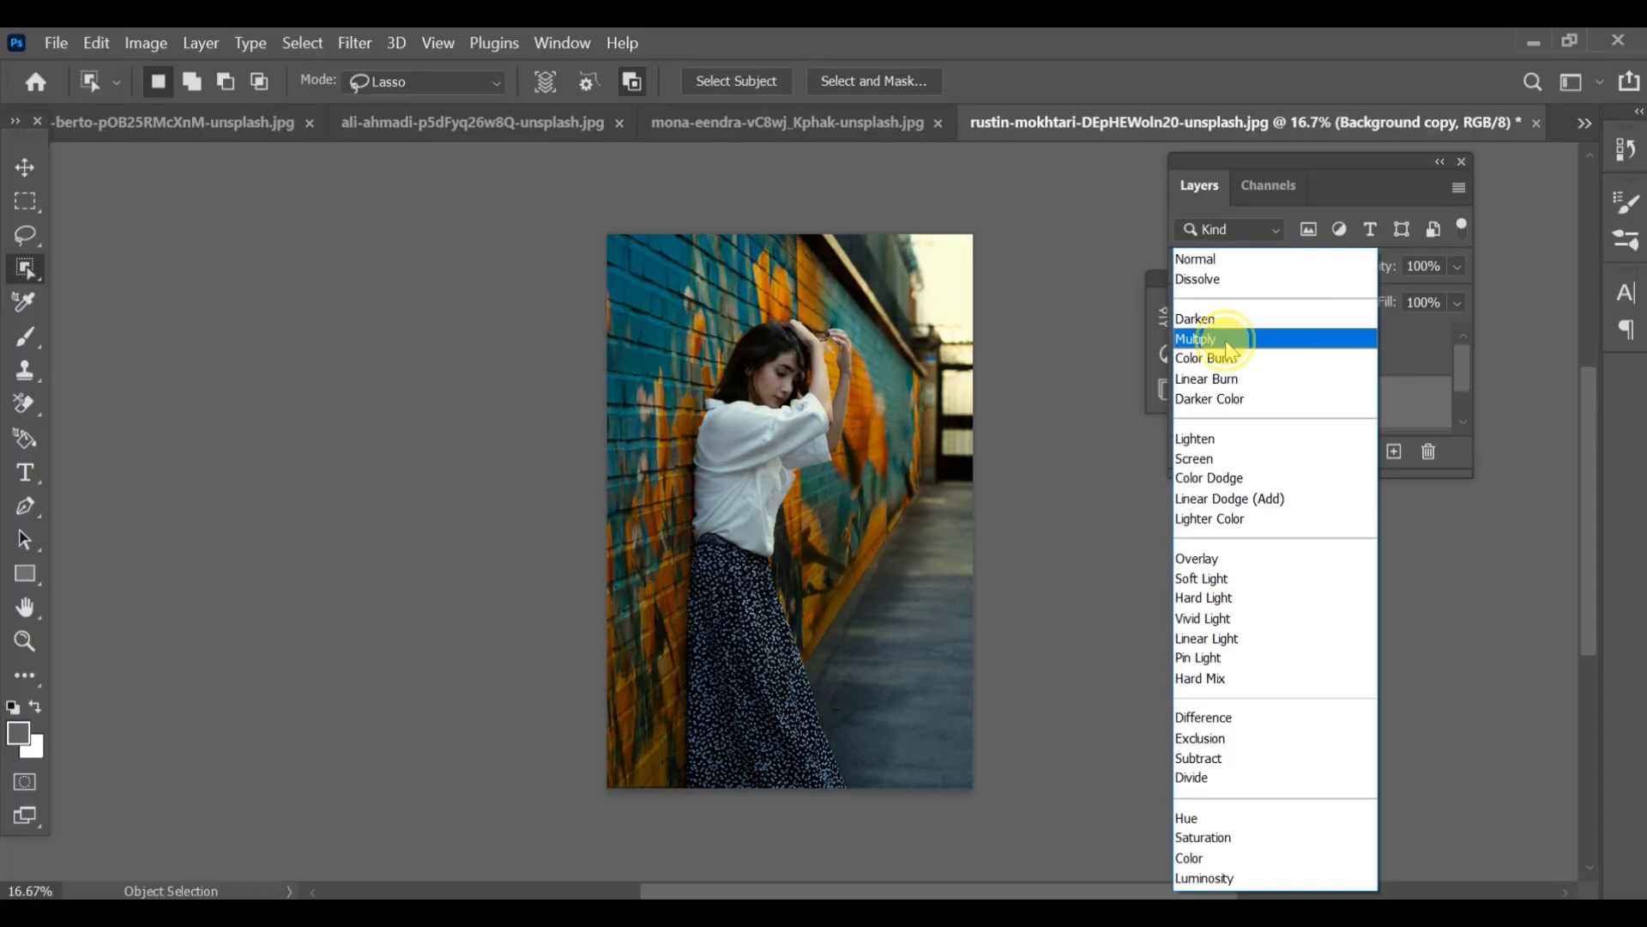
Set the Background copy layer's blend mode to Multiply
{"action": "left_click", "coordinate": [1194, 338]}
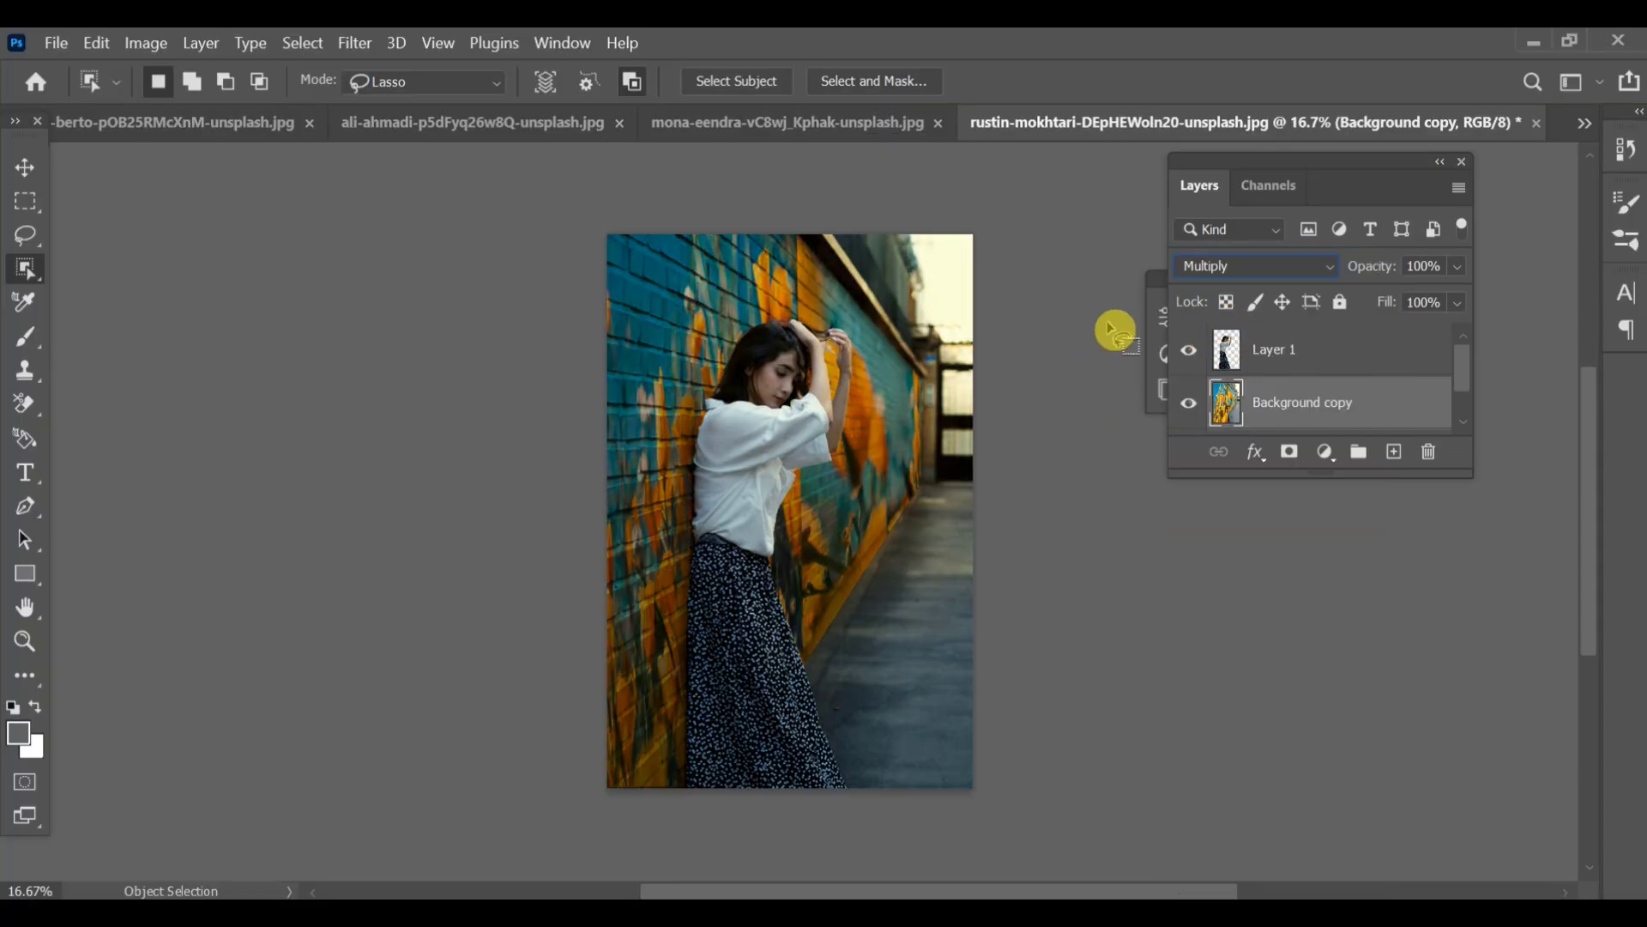
{"action": "mouse_move", "coordinate": [1203, 151]}
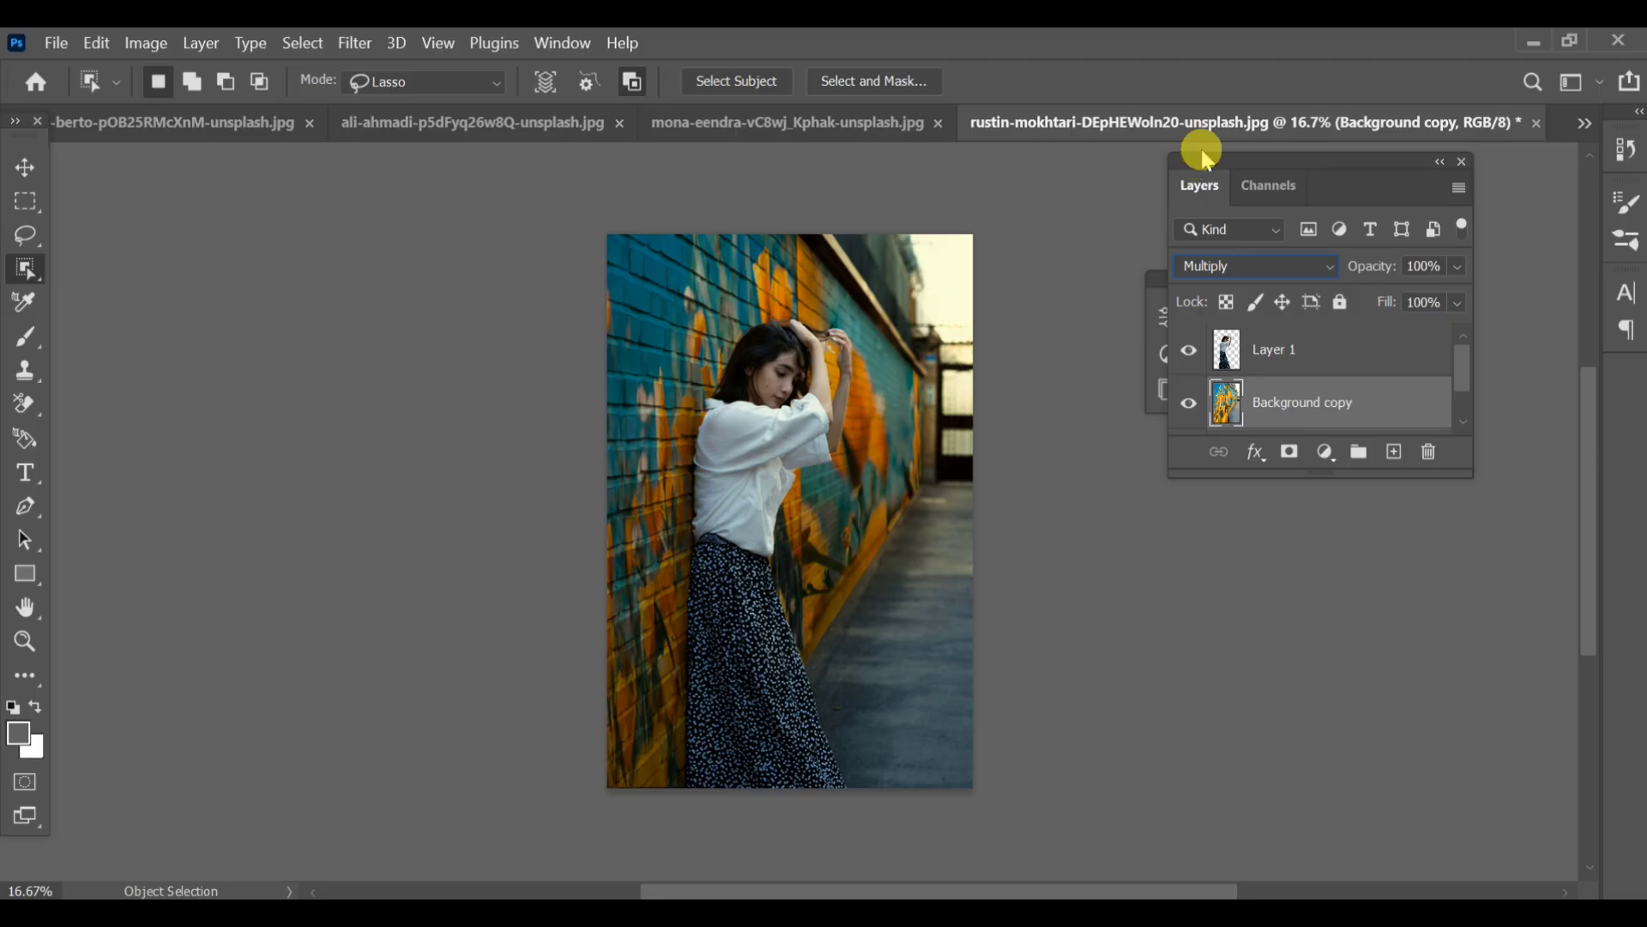